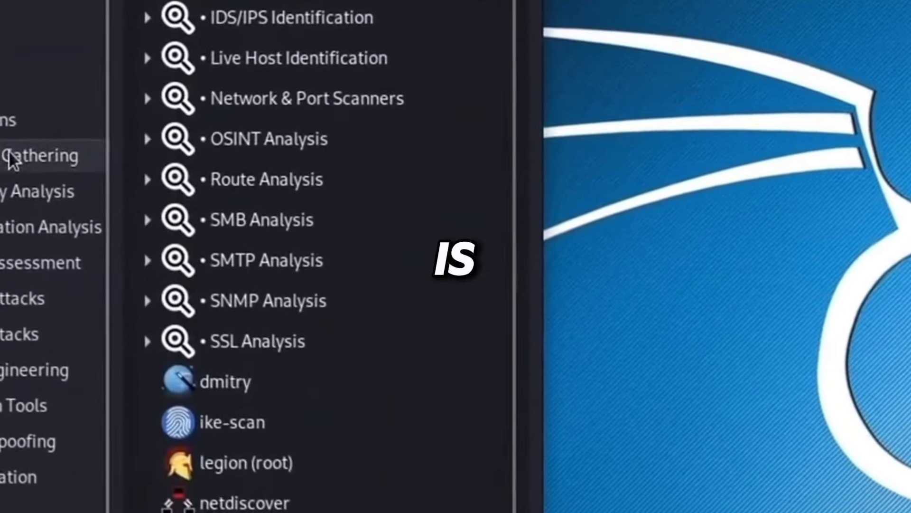
- Scroll the nmap-vulners GitHub page down to the README description and sample scan output
{"action": "scroll", "scroll_direction": "down", "scroll_amount": 3}
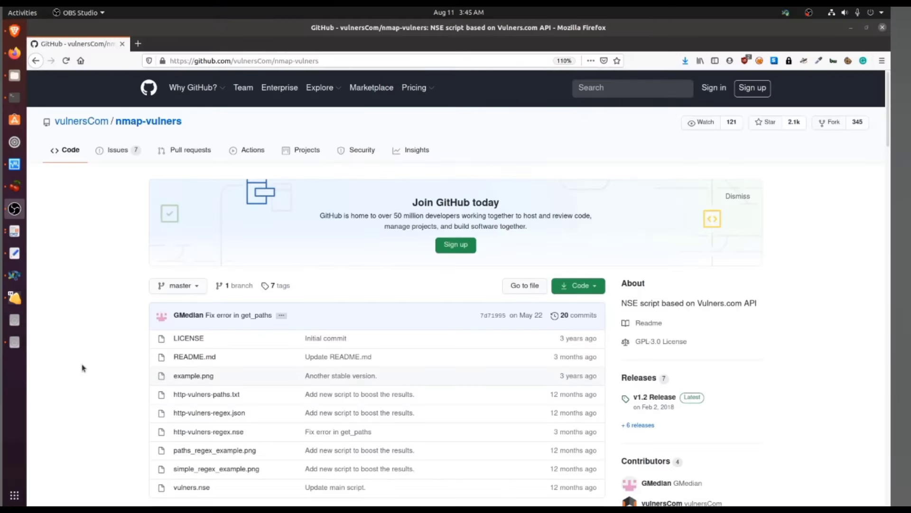
{"action": "scroll", "scroll_direction": "down", "scroll_amount": 3}
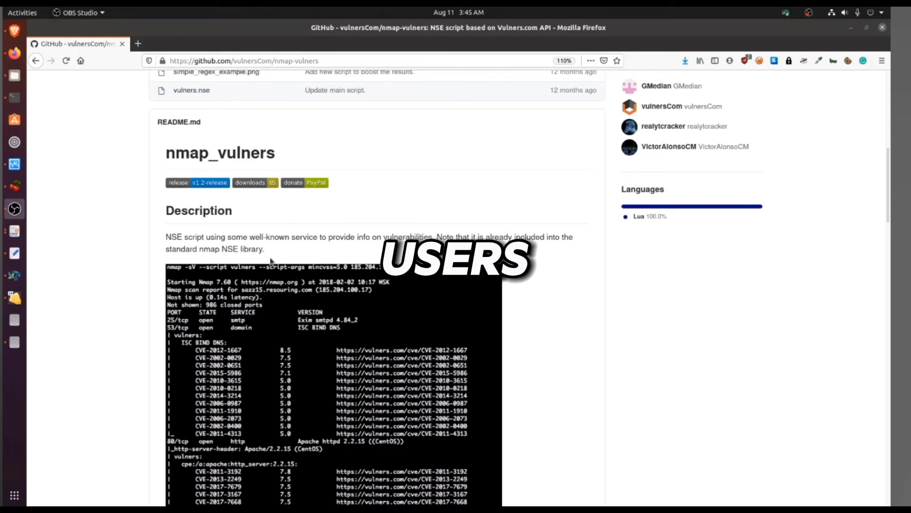
{"action": "scroll", "scroll_direction": "down", "scroll_amount": 3}
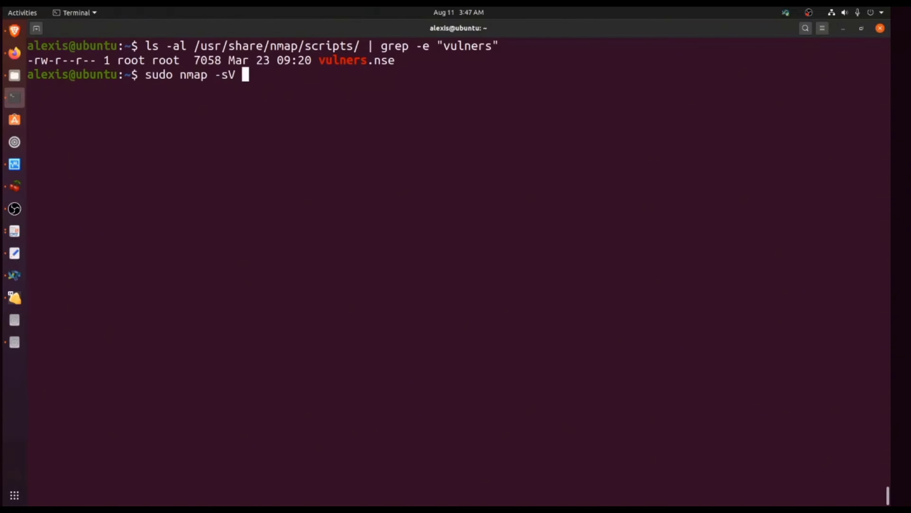
- Add the -p port option to the sudo nmap -sV command at the prompt
{"action": "type", "text": "-p"}
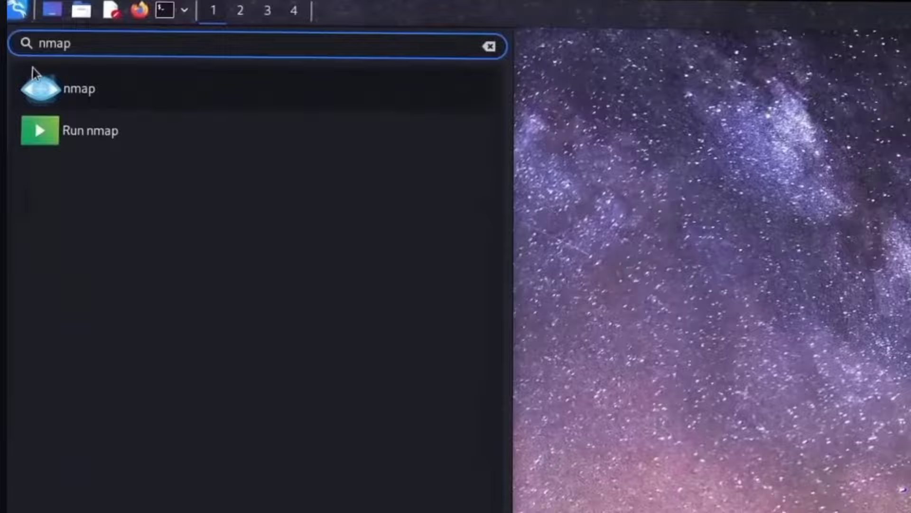
- Launch nmap from the Kali menu search and run nmap -A 45.33.32.156
{"action": "left_click", "coordinate": [78, 88]}
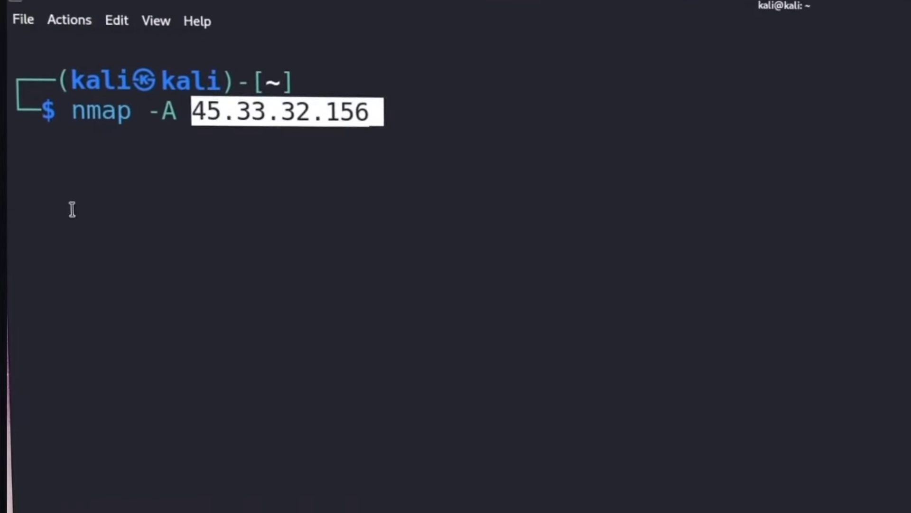
{"action": "key", "text": "Return"}
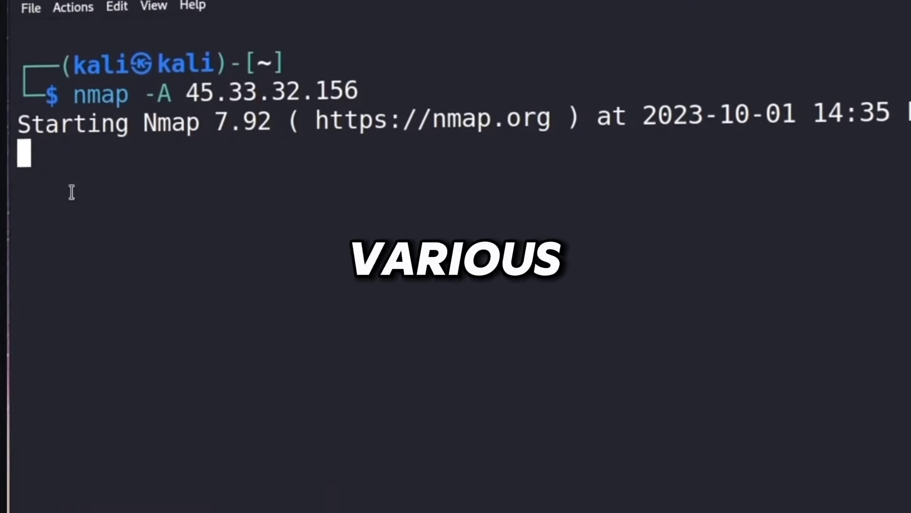